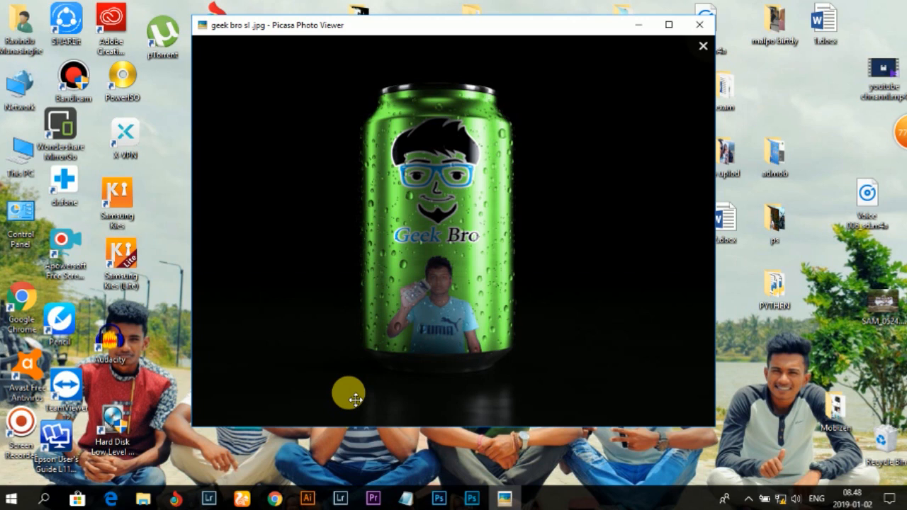
pyautogui.moveTo(728, 499)
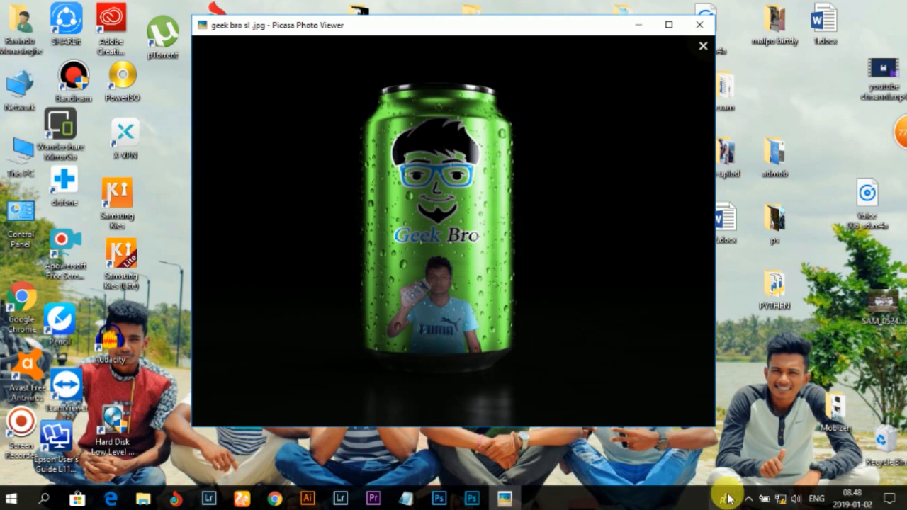
# View the finished green Geek Bro can image in Picasa Photo Viewer
pyautogui.click(728, 499)
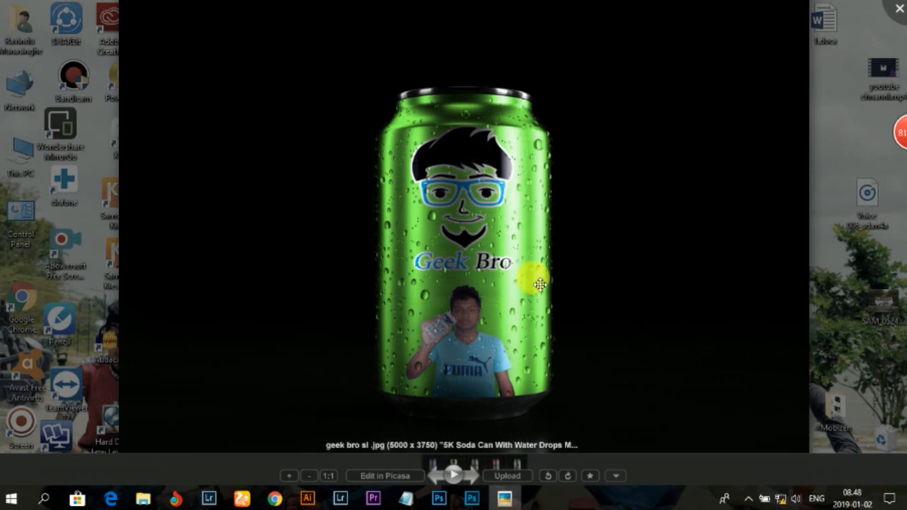
pyautogui.moveTo(513, 221)
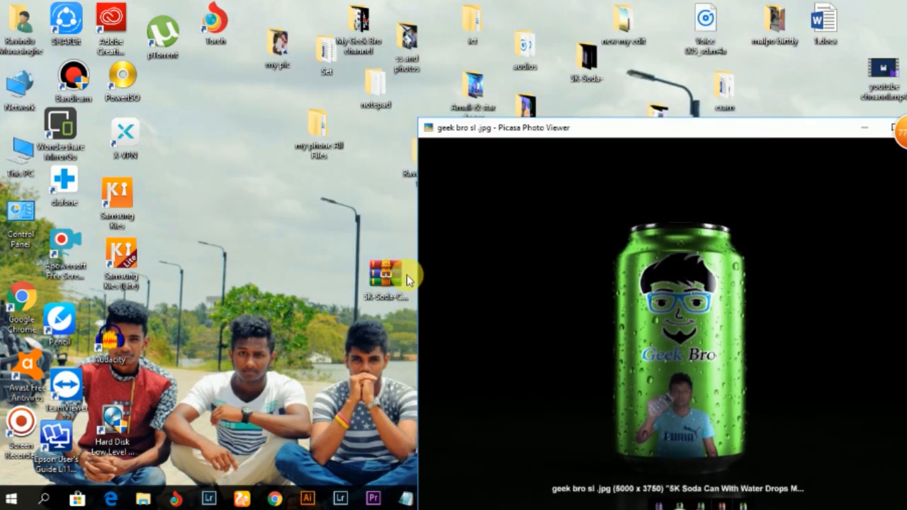
# Open the 5K soda can mockup archive, dismiss the license reminder and launch Mockup.psd
pyautogui.doubleClick(374, 277)
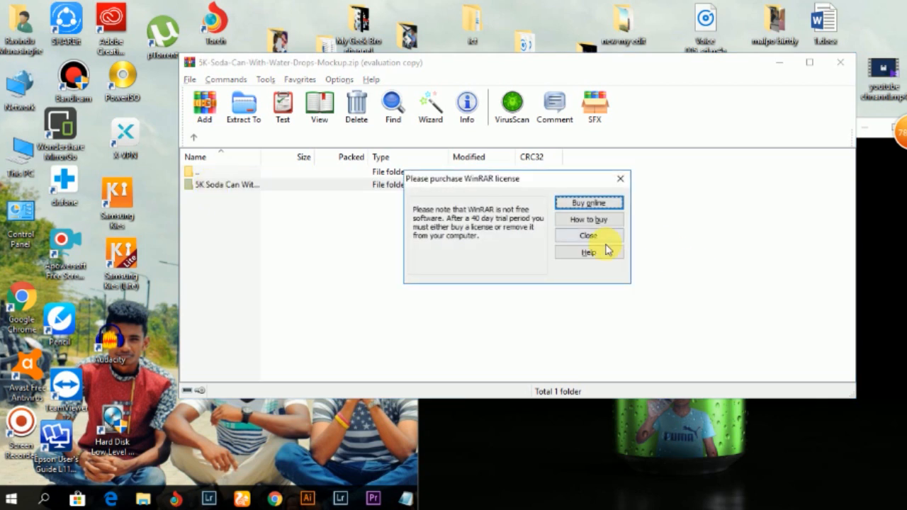
pyautogui.click(588, 235)
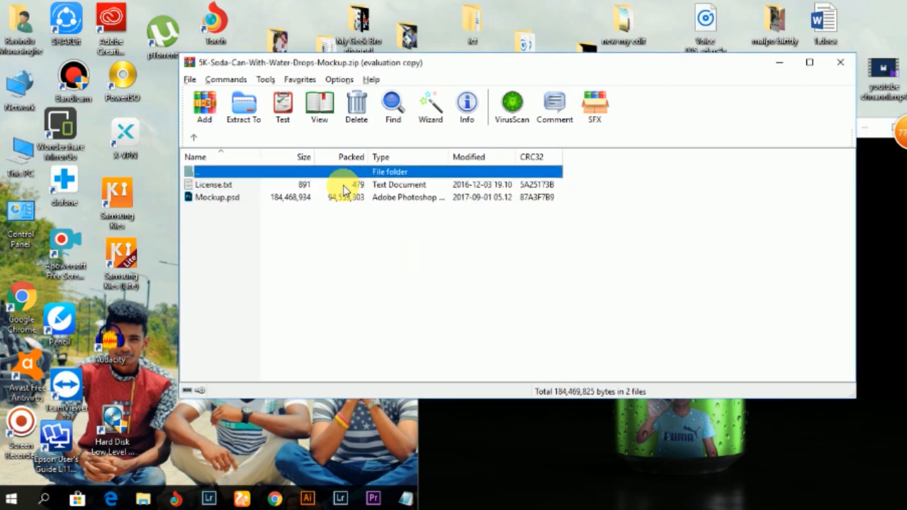
pyautogui.click(218, 197)
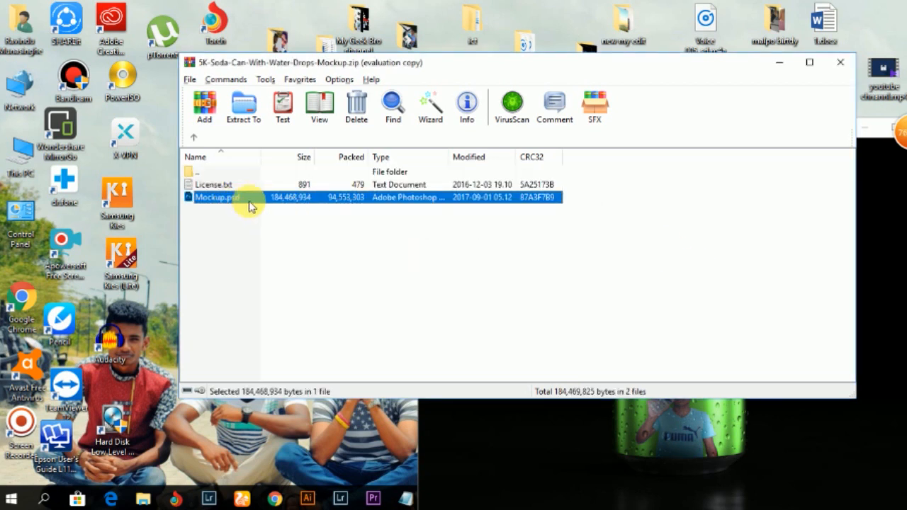
pyautogui.moveTo(292, 201)
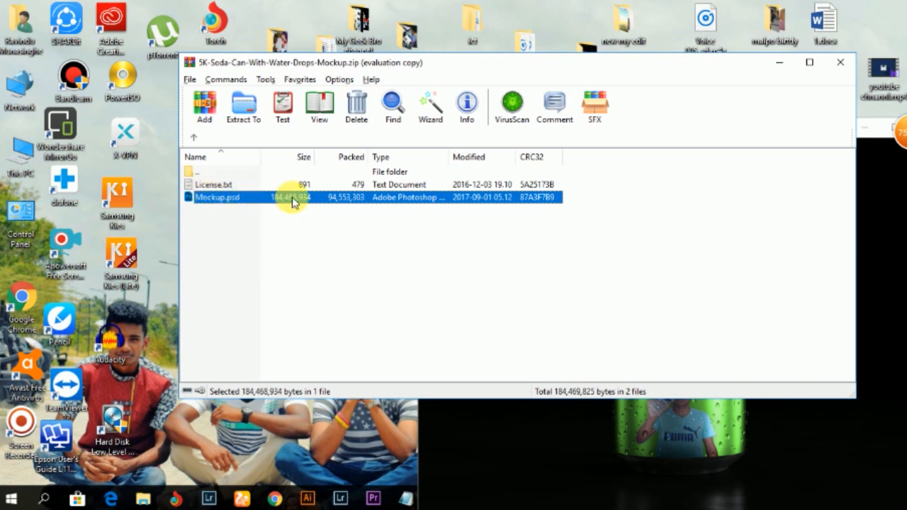
pyautogui.click(218, 197)
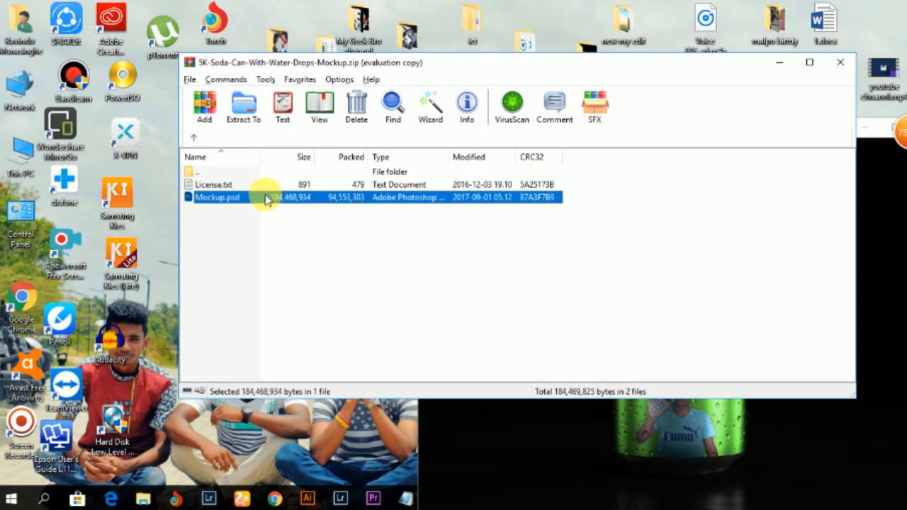
pyautogui.moveTo(422, 503)
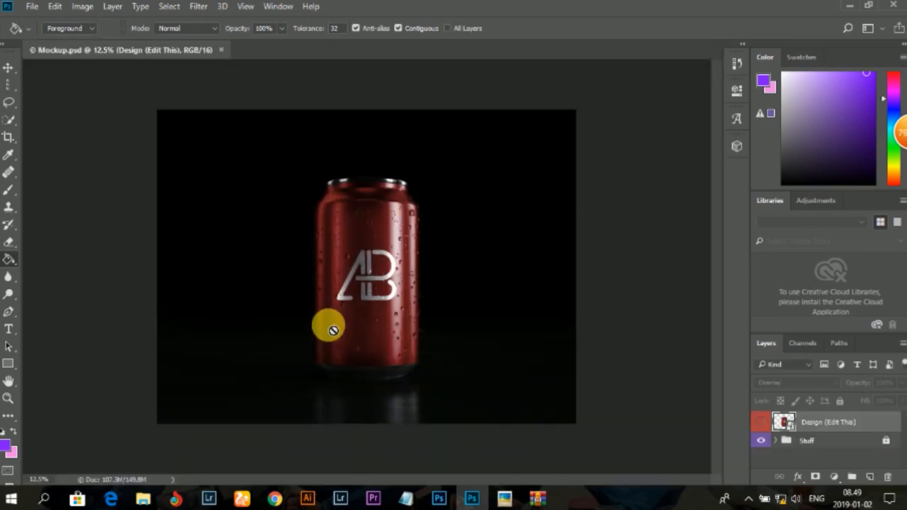
pyautogui.moveTo(365, 193)
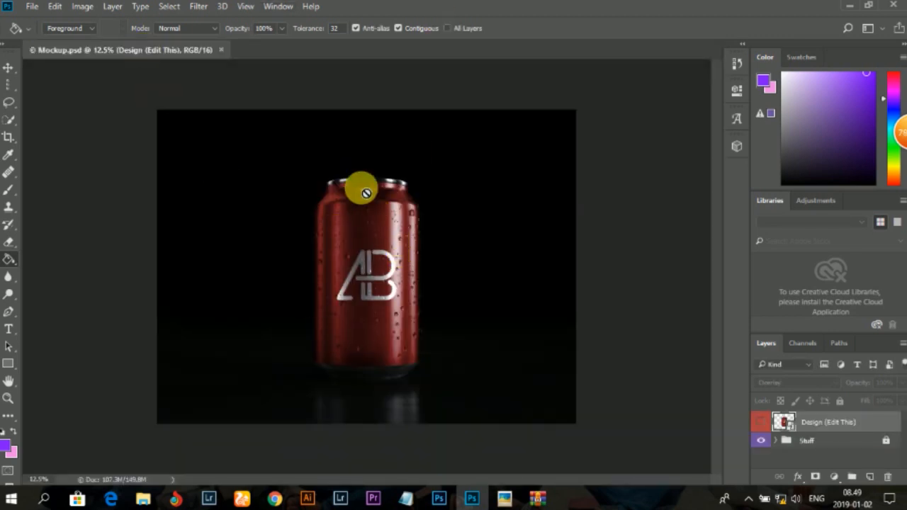
pyautogui.moveTo(446, 241)
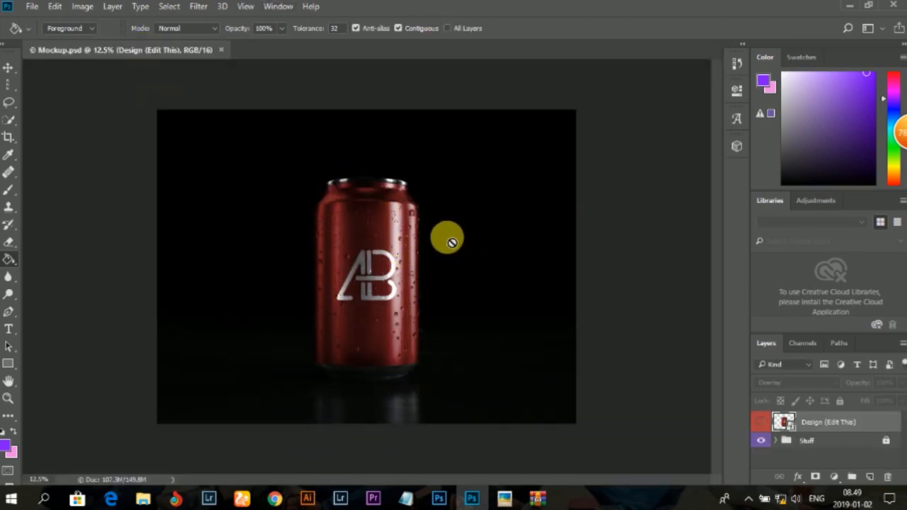
pyautogui.moveTo(535, 205)
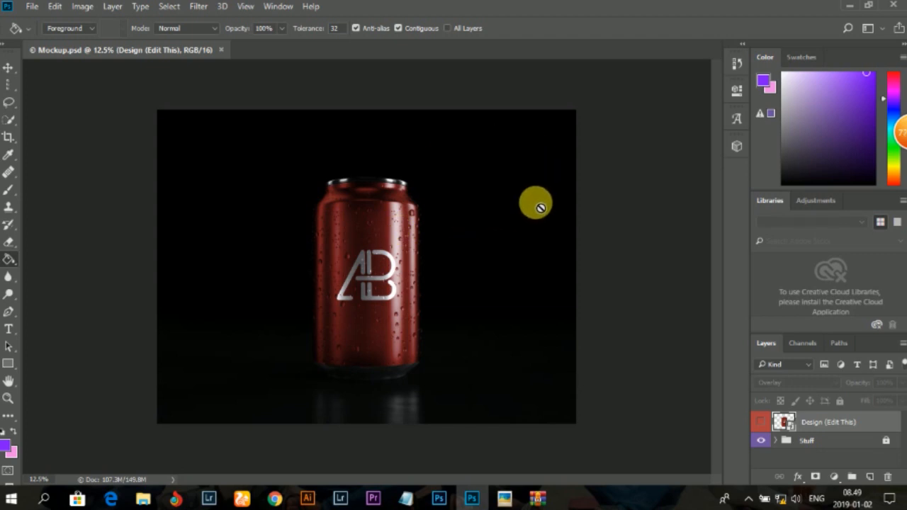
pyautogui.moveTo(652, 298)
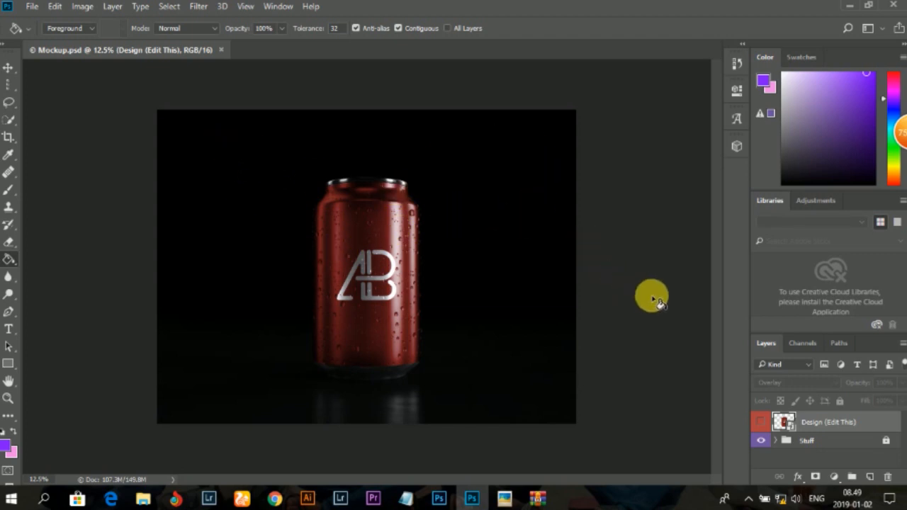
pyautogui.moveTo(12, 187)
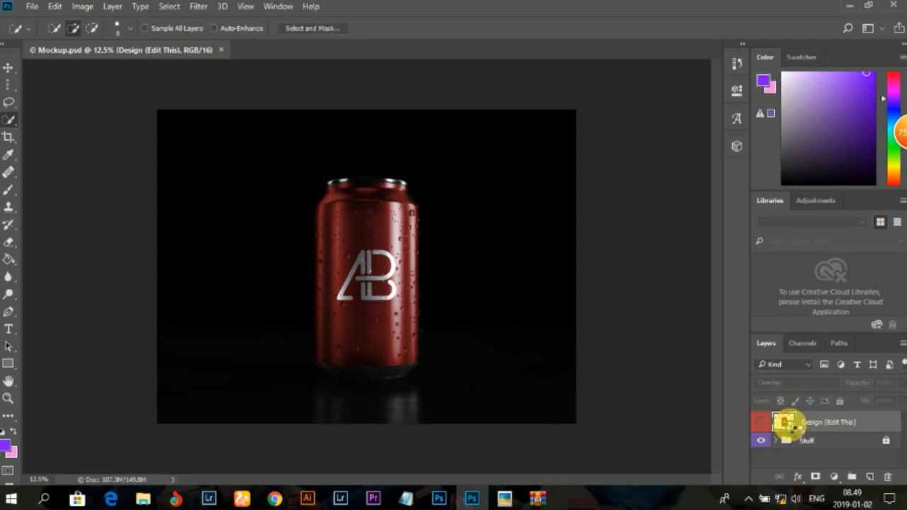
# Open the can label Design layer and fill it with a lighter purple, hiding the AB logo
pyautogui.doubleClick(779, 425)
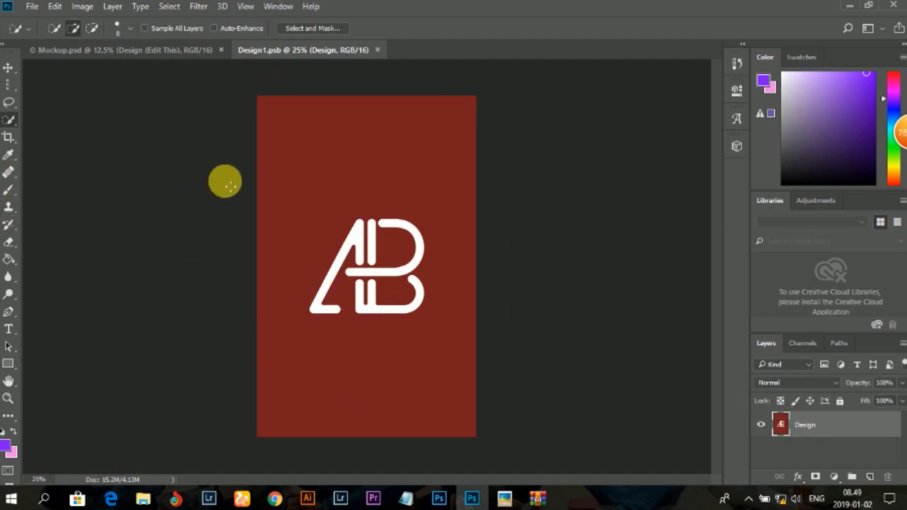
pyautogui.moveTo(11, 272)
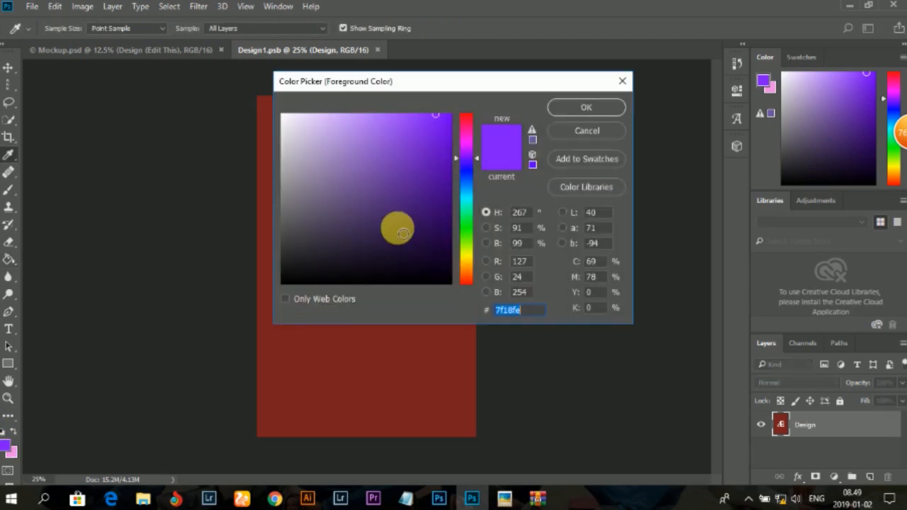
pyautogui.click(391, 133)
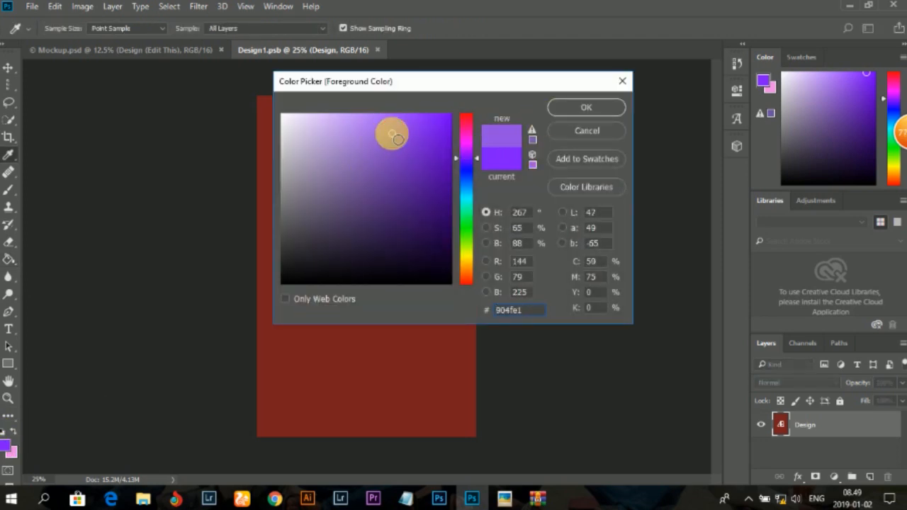
pyautogui.click(585, 108)
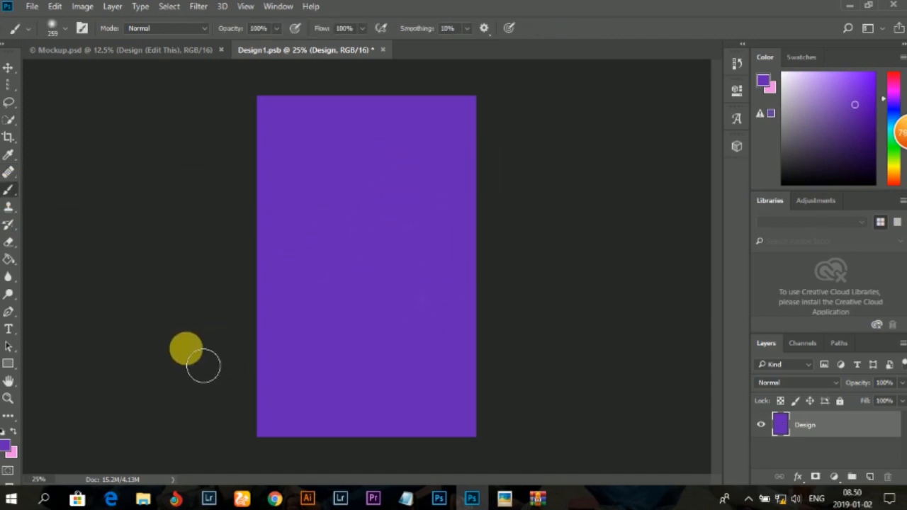
pyautogui.moveTo(201, 365); pyautogui.dragTo(366, 328)
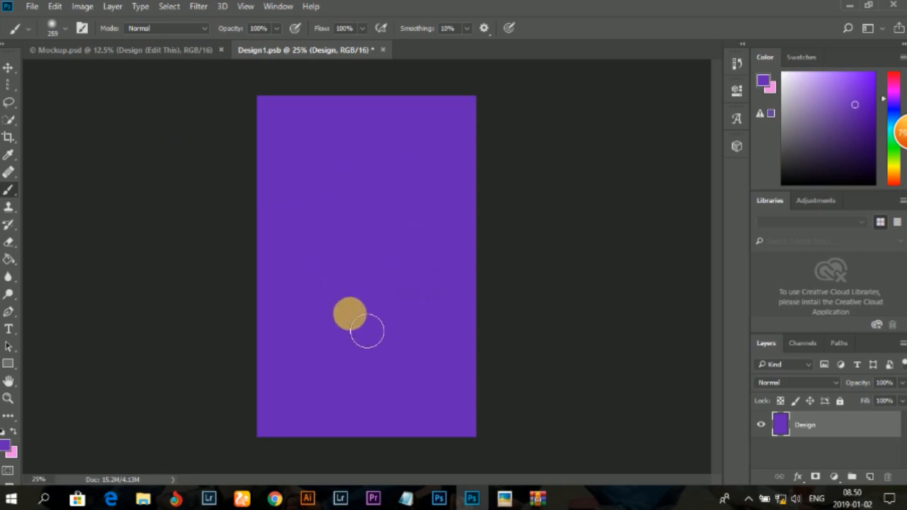
pyautogui.click(31, 6)
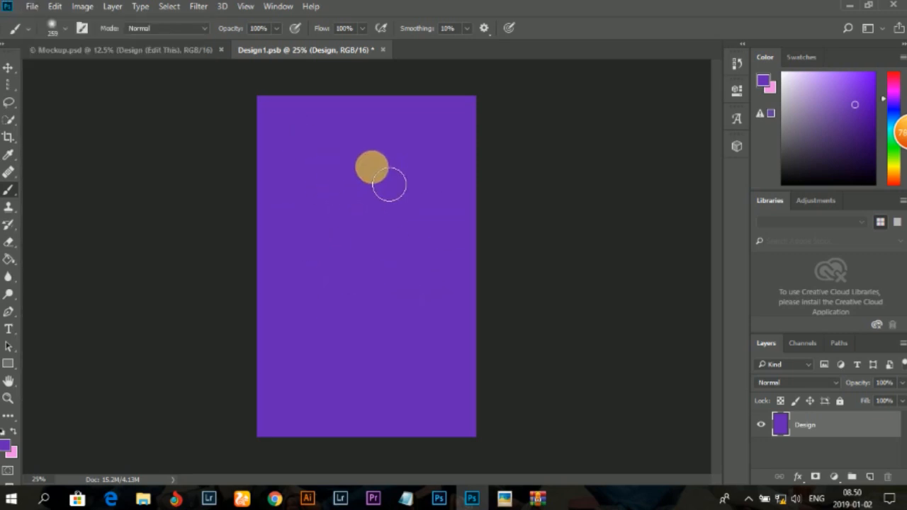
pyautogui.click(31, 5)
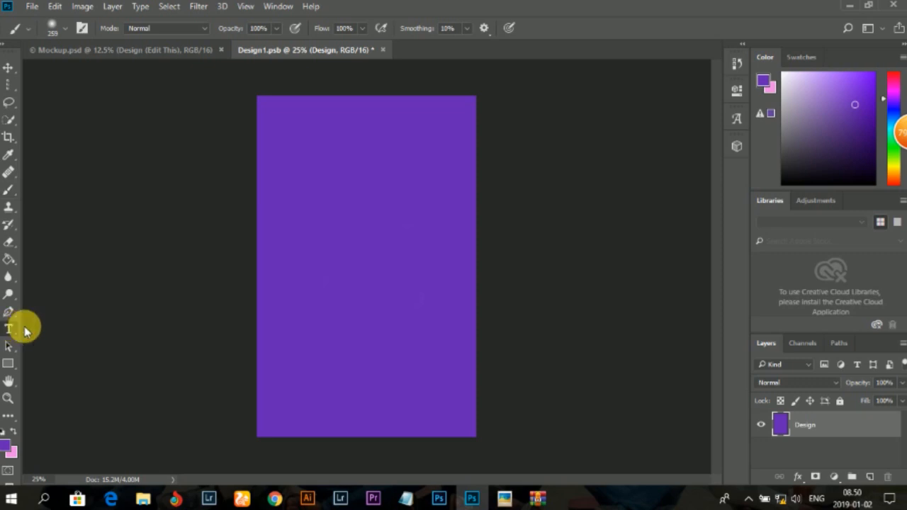
# Add black 'GEEK BRO' heading text in Bauhaus 93 near the top of the purple label
pyautogui.click(8, 329)
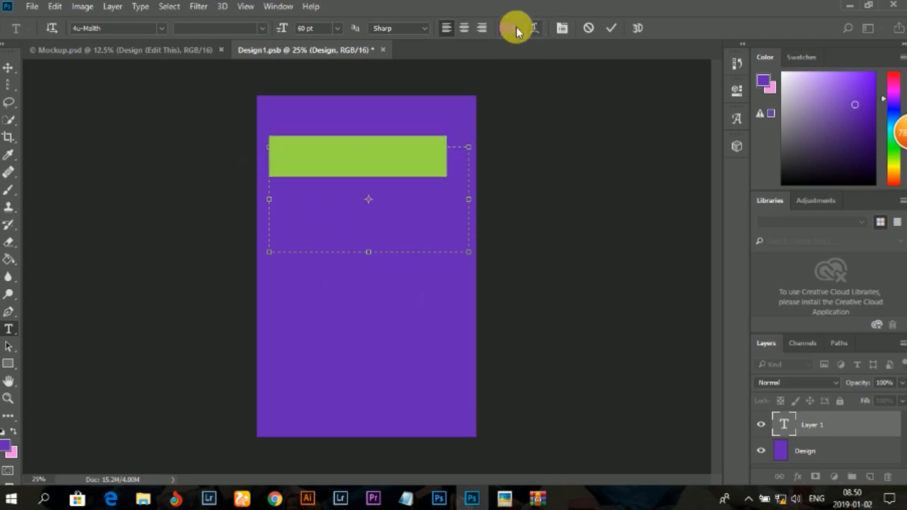
pyautogui.click(507, 29)
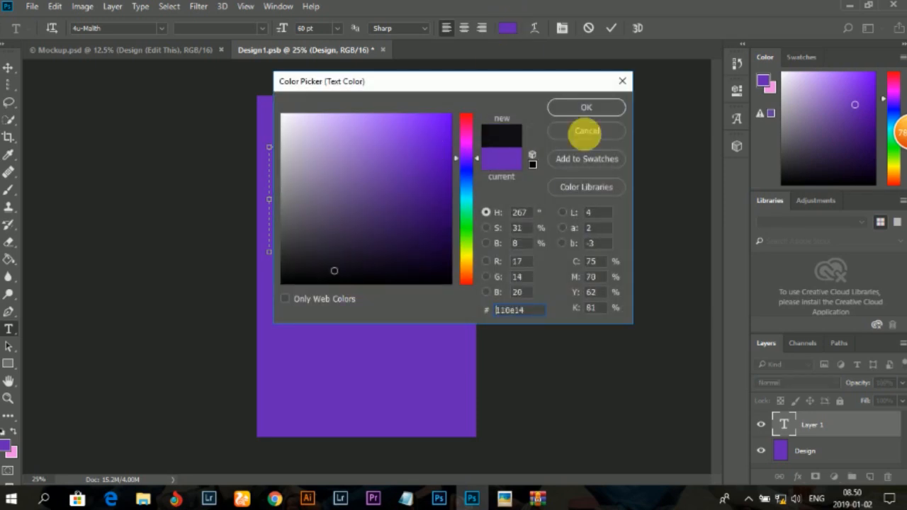
pyautogui.click(587, 130)
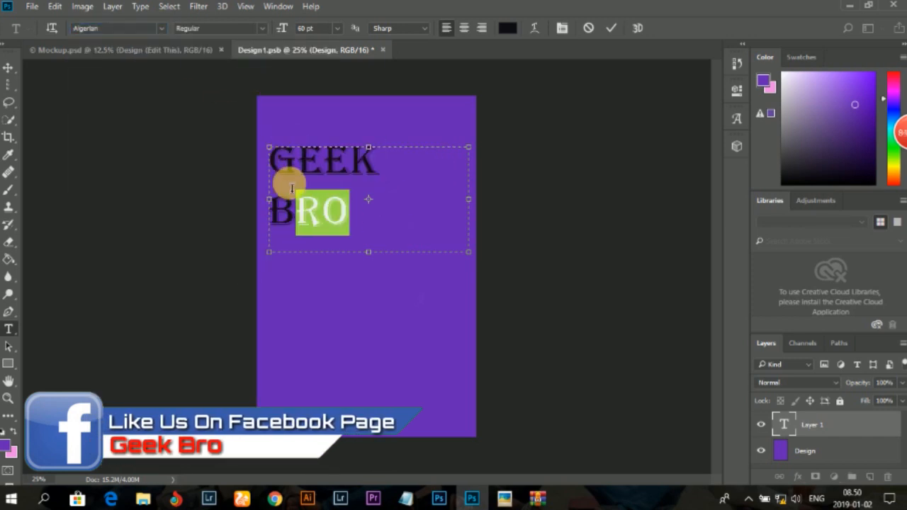
pyautogui.click(161, 28)
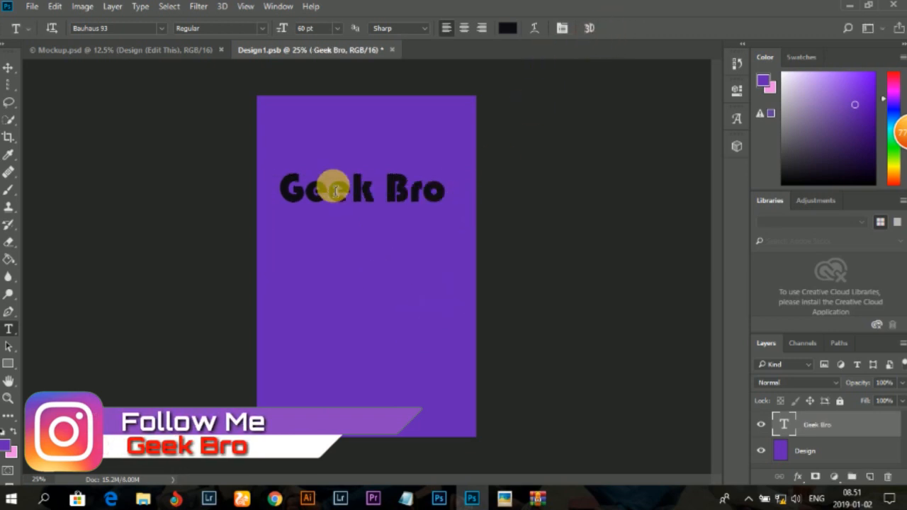
pyautogui.click(31, 6)
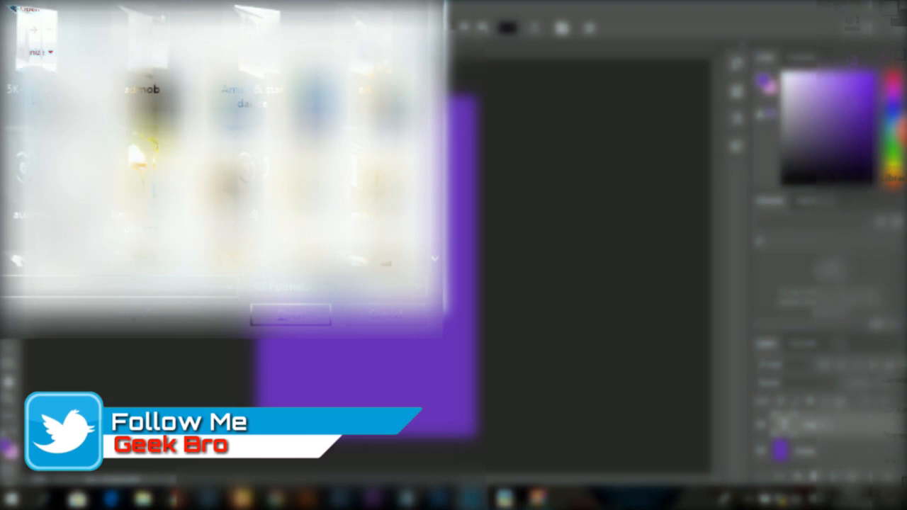
# Bring the motorbike JPG into Design1.psb and scale it to sit below the heading
pyautogui.click(390, 201)
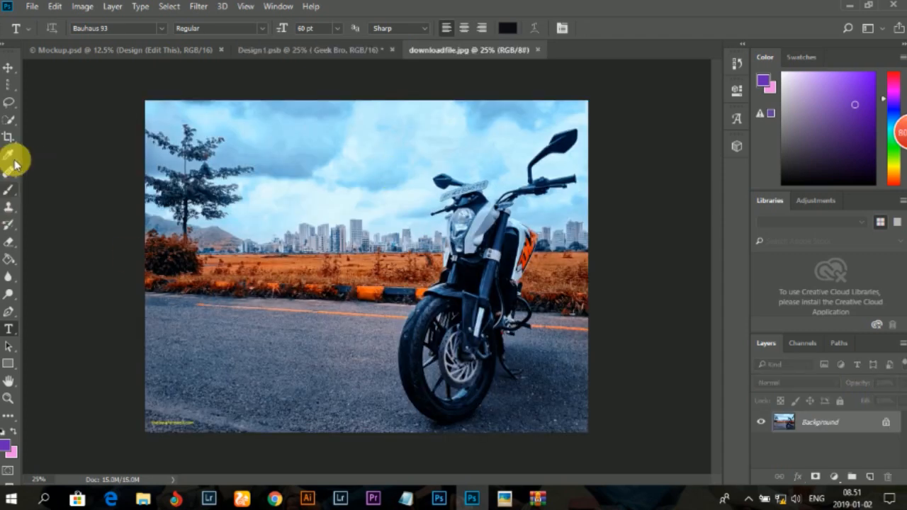
pyautogui.click(9, 137)
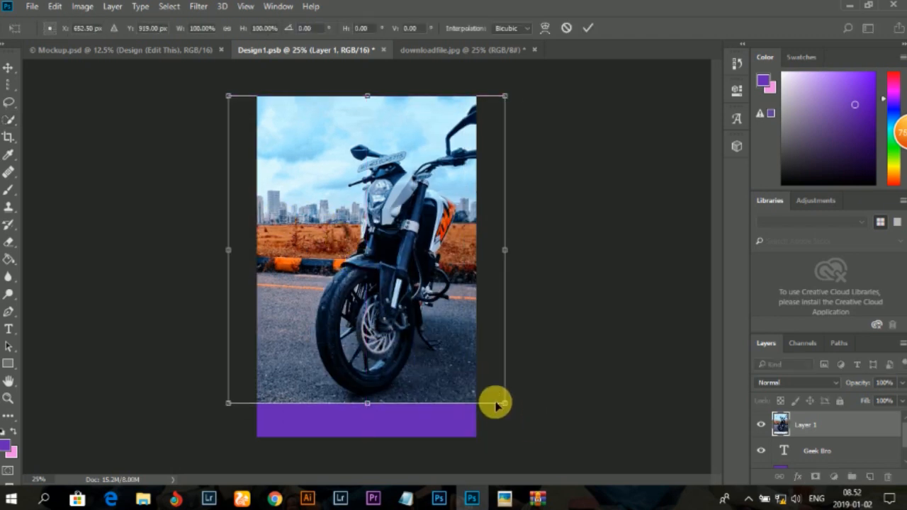
pyautogui.moveTo(496, 404); pyautogui.dragTo(418, 397)
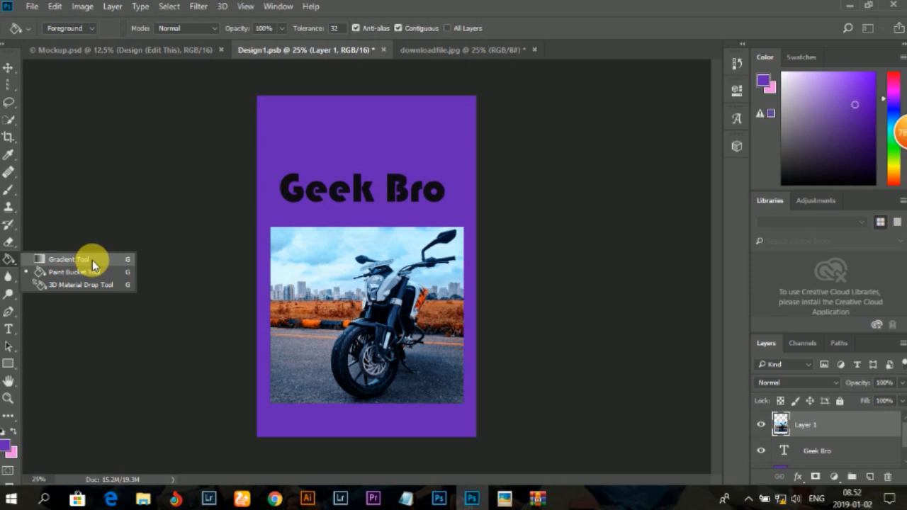
# Paint a diagonal pink-to-green gradient over the label using a green foreground colour
pyautogui.click(65, 257)
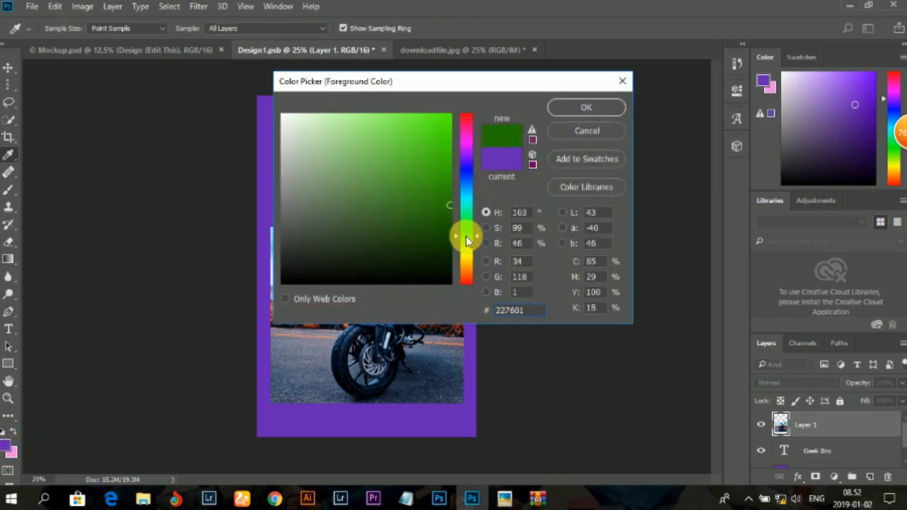
pyautogui.click(418, 122)
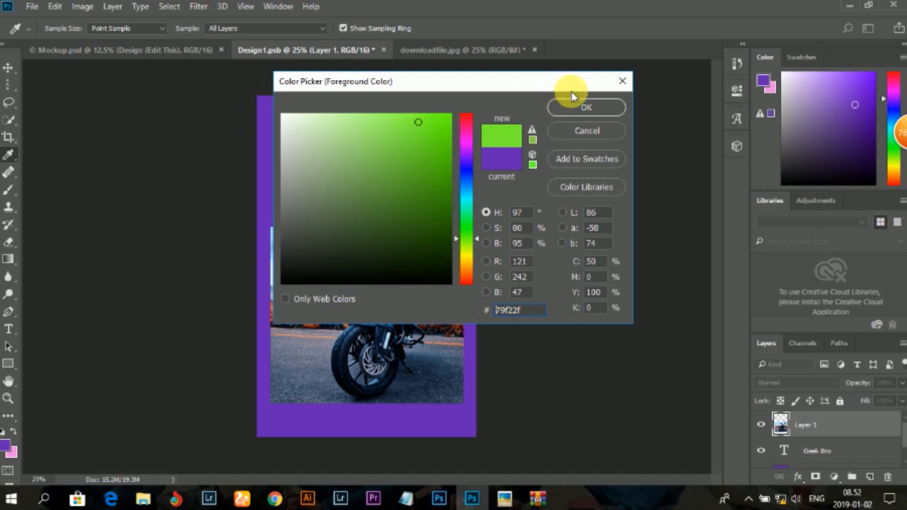
pyautogui.click(587, 108)
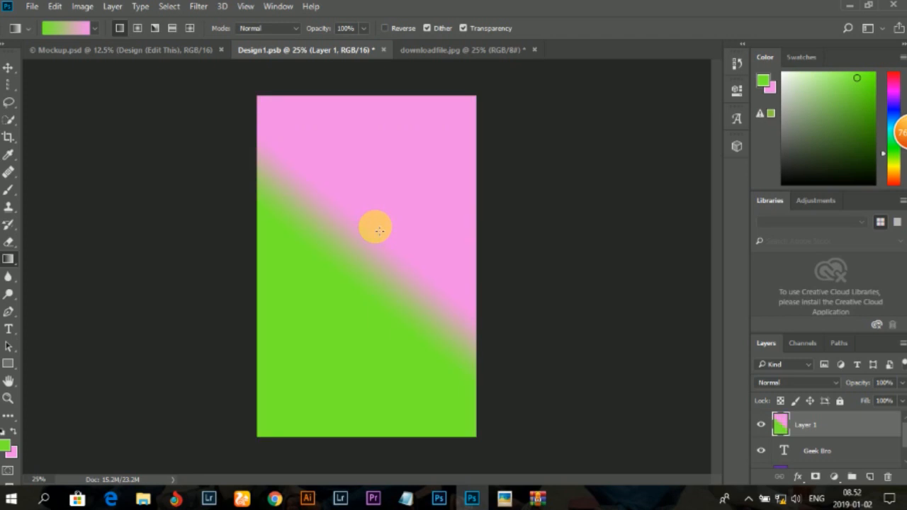
pyautogui.moveTo(311, 258)
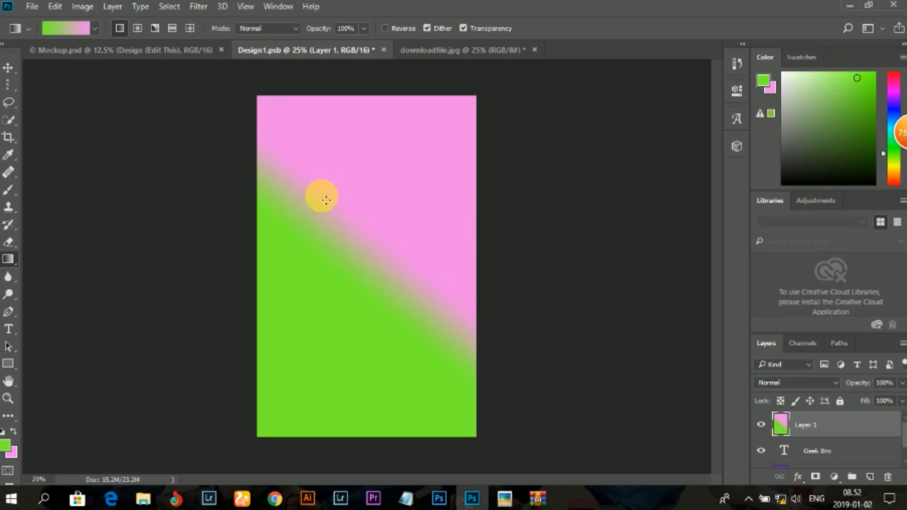
pyautogui.moveTo(476, 277)
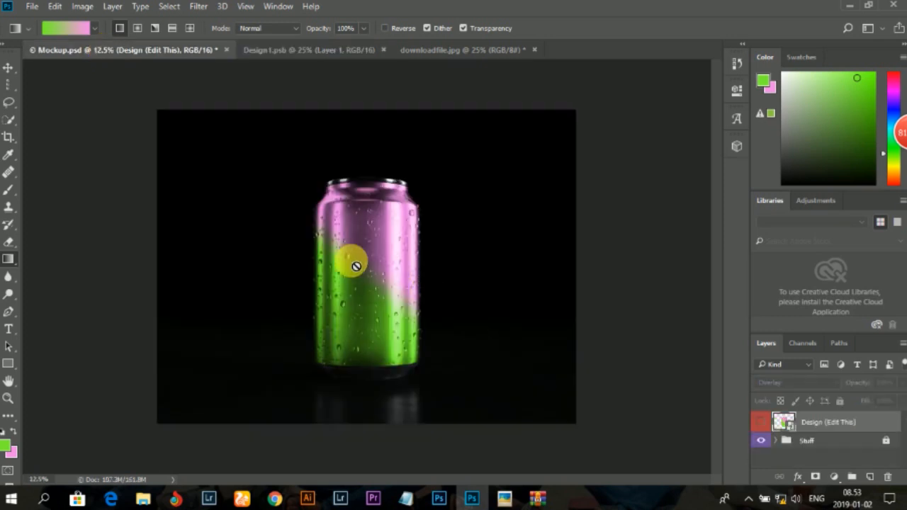
pyautogui.moveTo(363, 230)
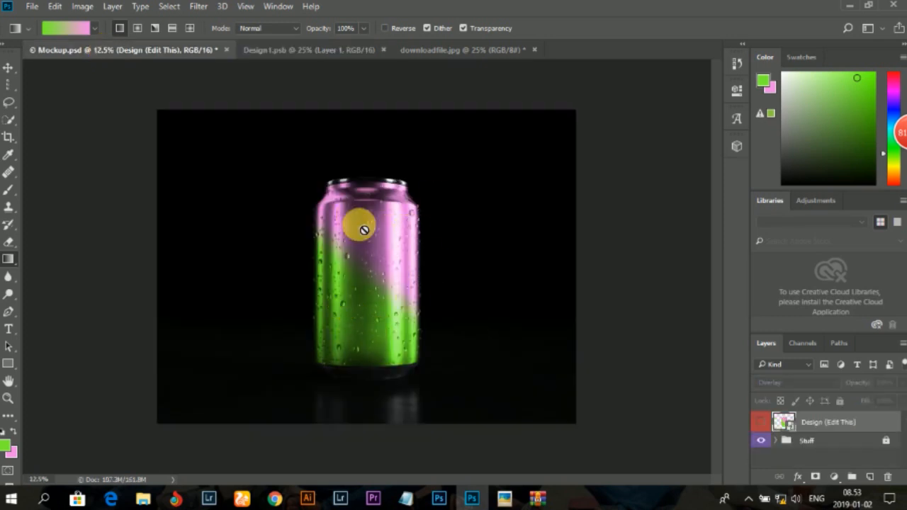
# Check Mockup.psd, then return to Design1.psb and undo the gradient to restore the purple label
pyautogui.click(312, 50)
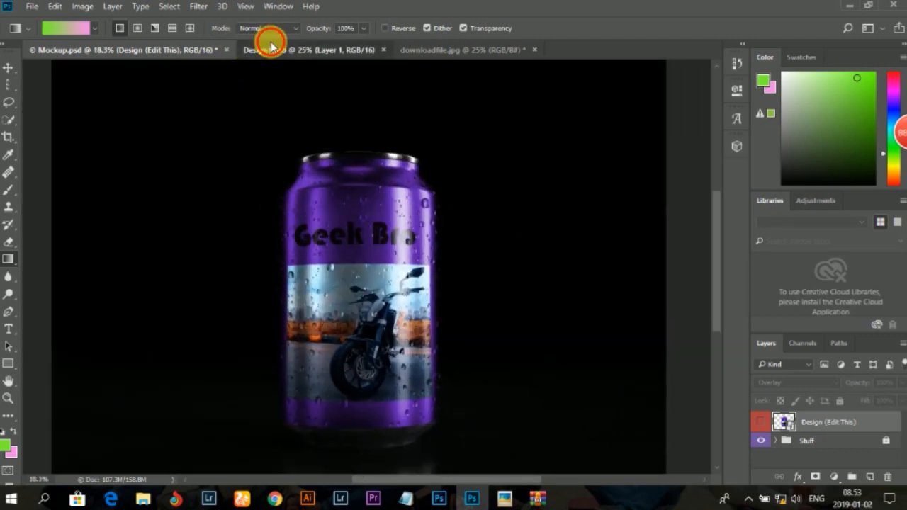
pyautogui.click(309, 49)
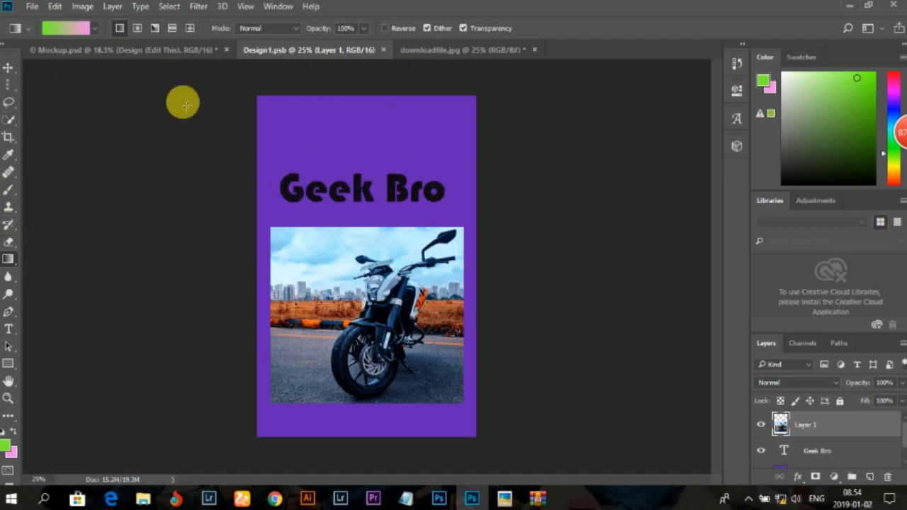
pyautogui.moveTo(451, 199)
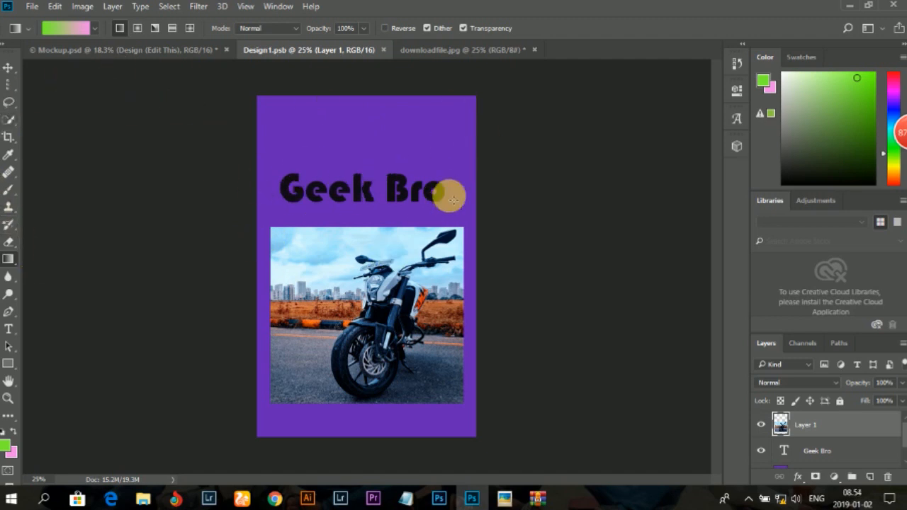
pyautogui.moveTo(465, 45)
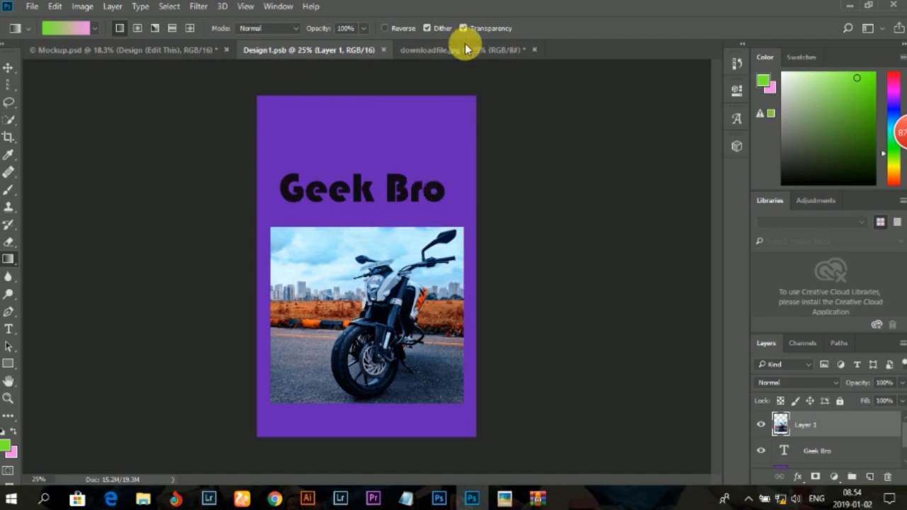